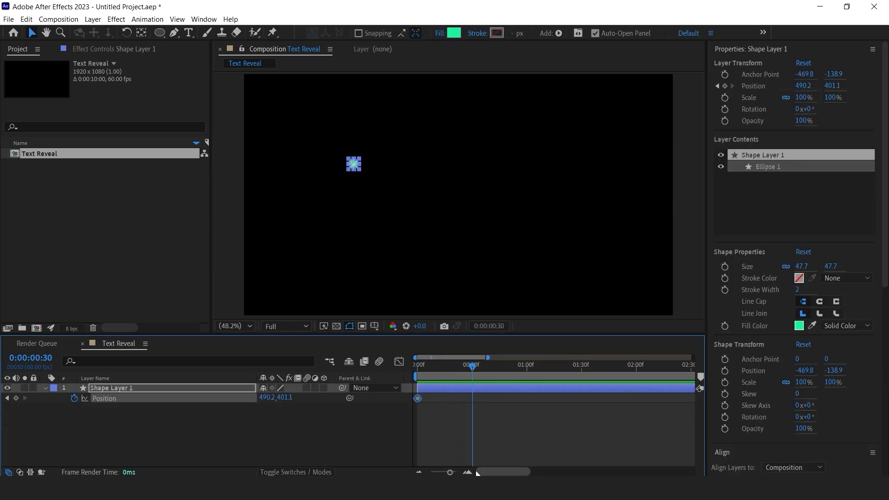
# Step: Raise the circle for another Position keyframe, ease all its keyframes and reshape the speed curve
pyautogui.moveTo(353, 164); pyautogui.dragTo(354, 115)
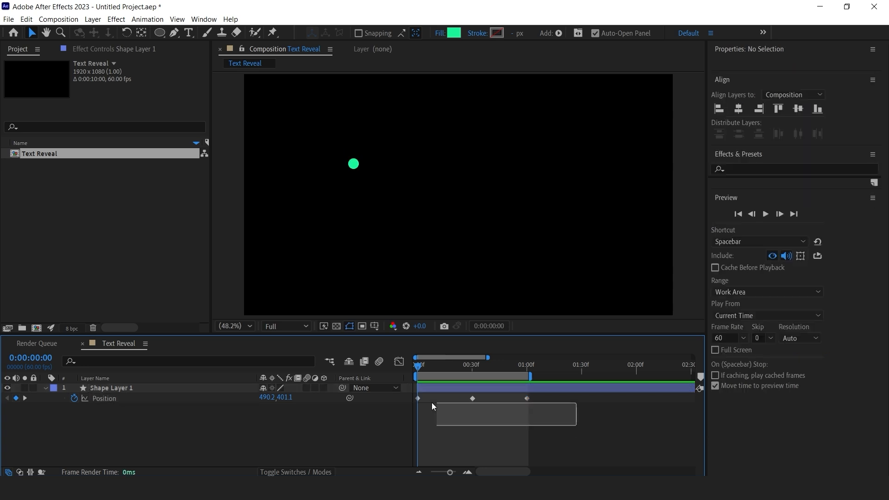
pyautogui.click(111, 388)
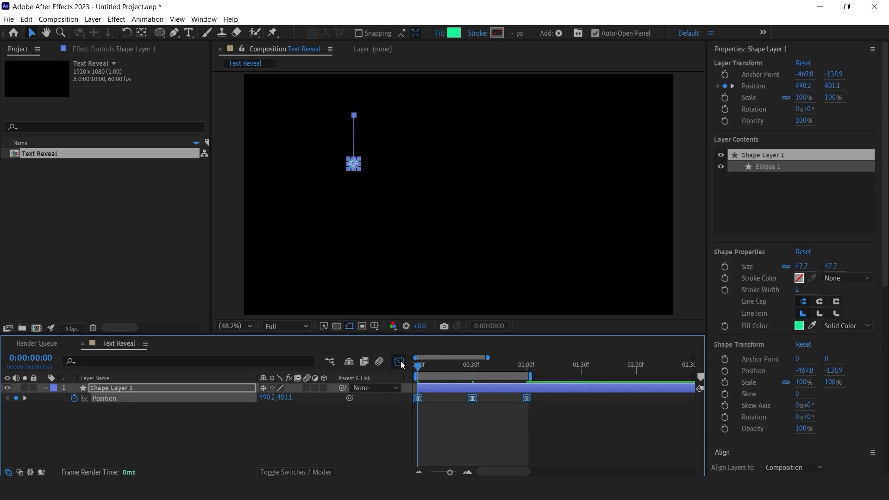
pyautogui.click(398, 362)
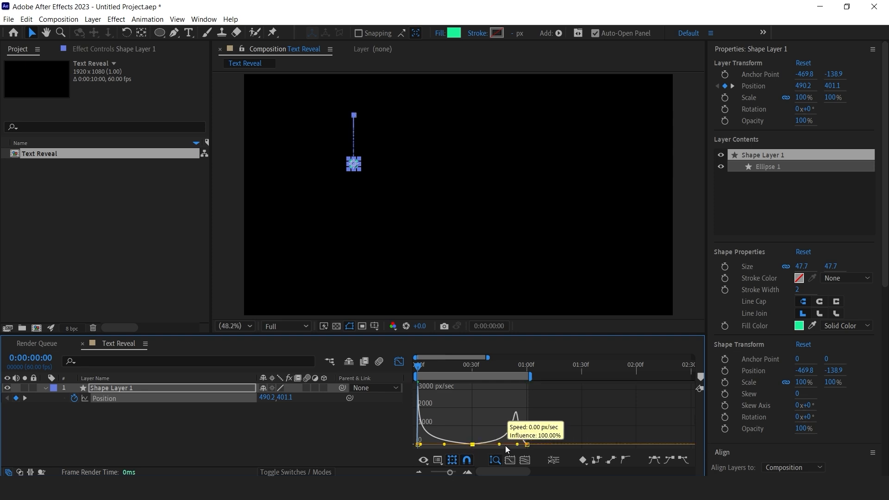
pyautogui.click(397, 361)
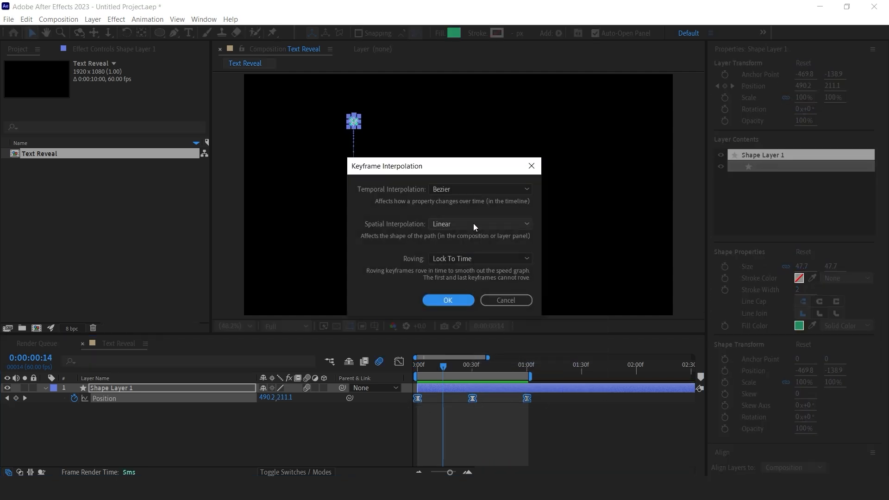
# Step: Set the circle keyframes' spatial interpolation to Linear
pyautogui.click(448, 300)
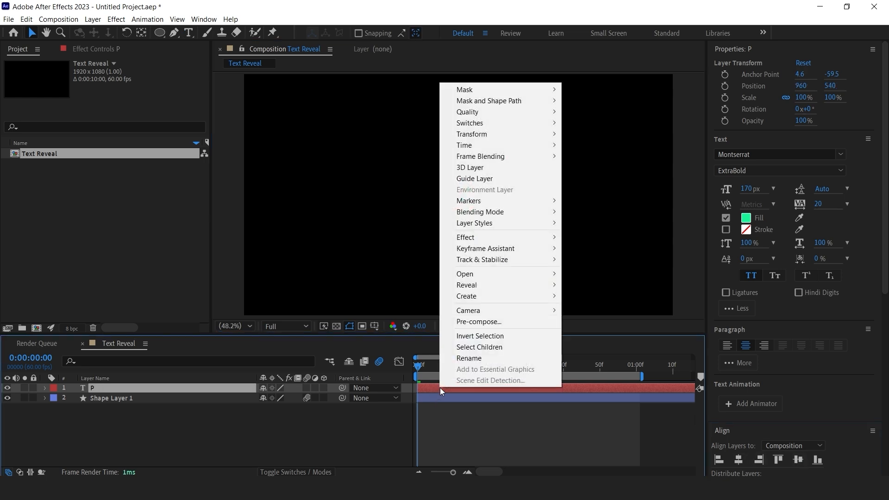
# Step: Pre-compose the green P text layer into a composition named P, then deselect layers
pyautogui.click(479, 321)
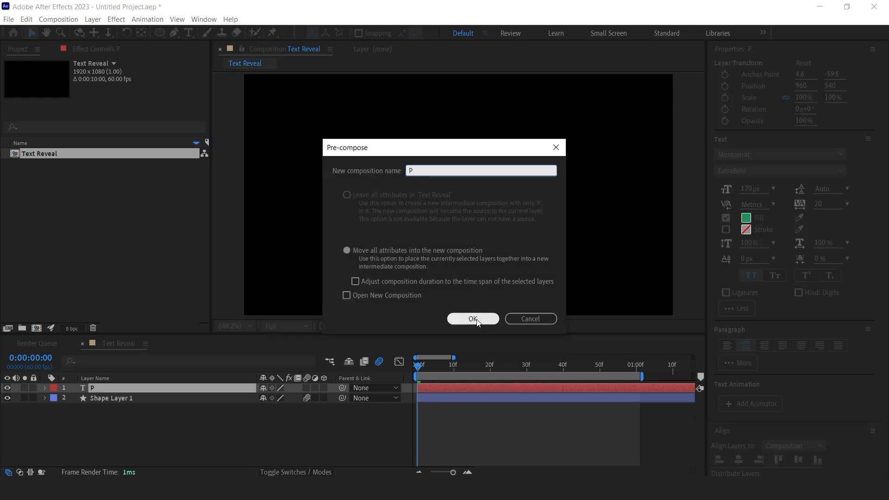
pyautogui.click(472, 318)
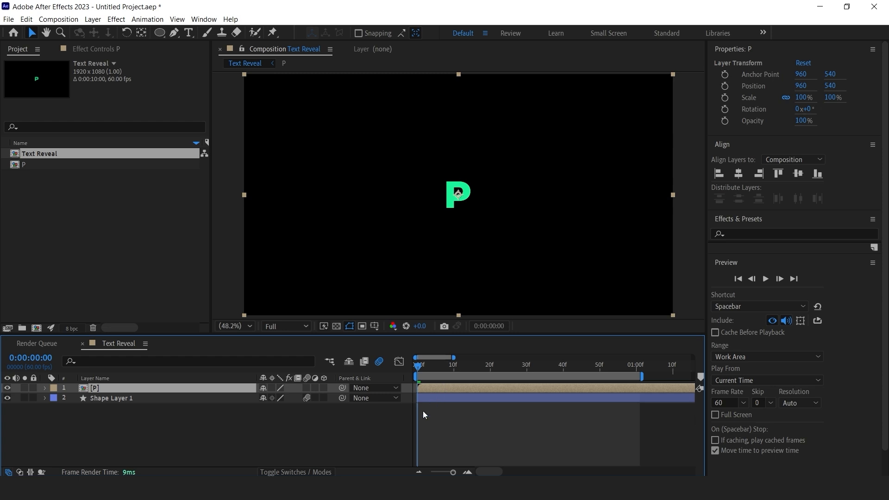
pyautogui.click(726, 86)
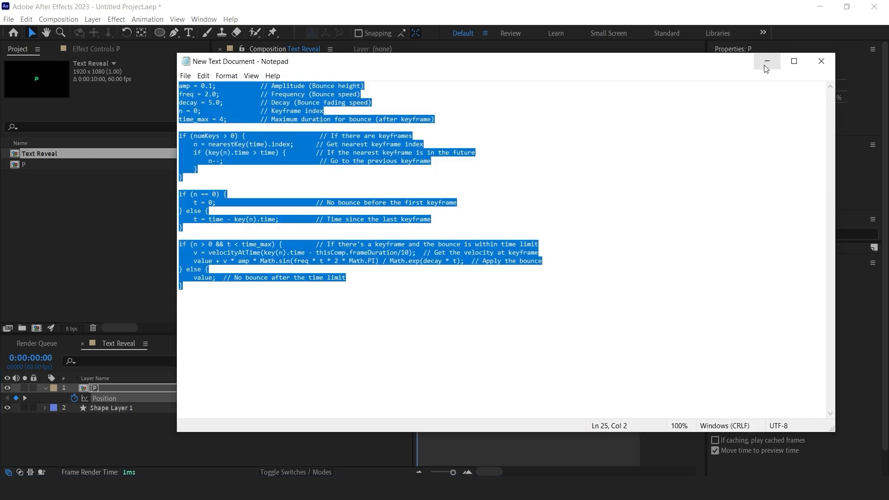
# Step: Add Position keyframes to the P precomp and apply the bounce expression from Notepad
pyautogui.click(766, 61)
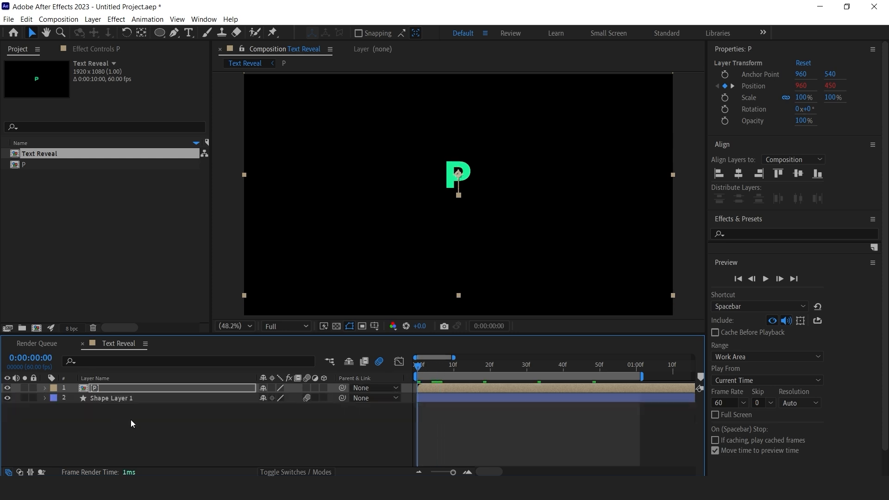
pyautogui.click(765, 278)
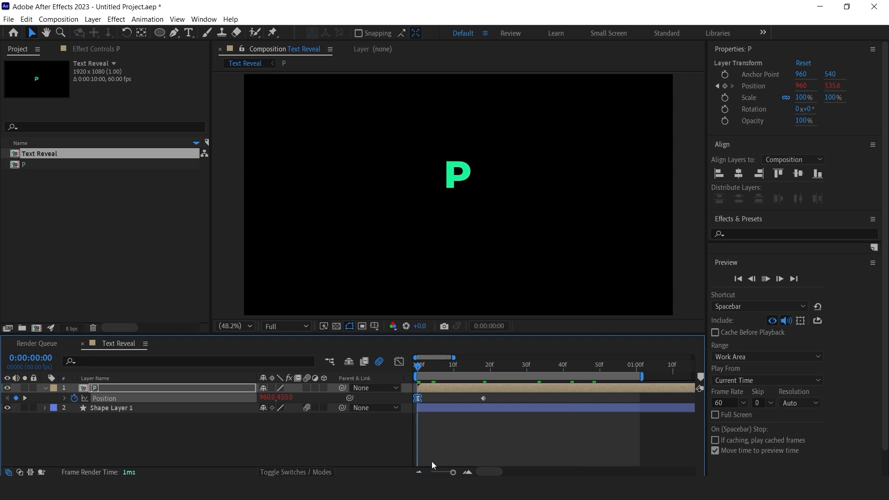
pyautogui.click(765, 278)
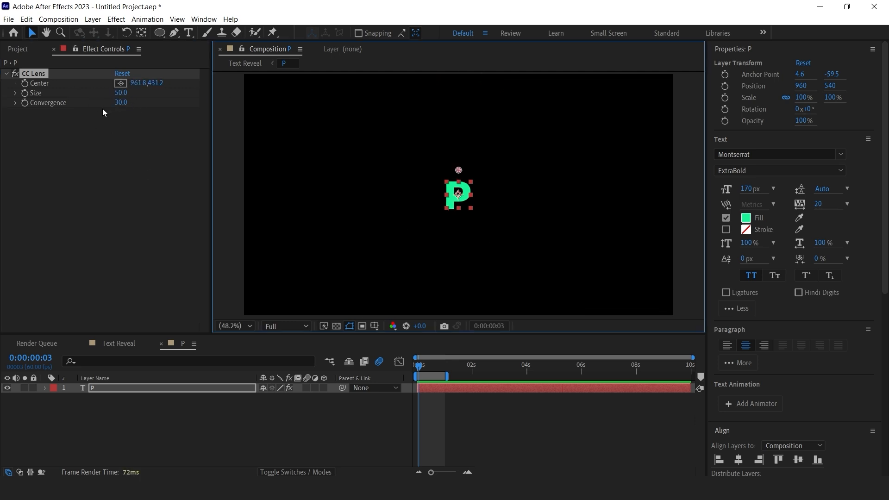
# Step: Apply CC Lens to the P text layer and set its Size and Convergence
pyautogui.click(24, 93)
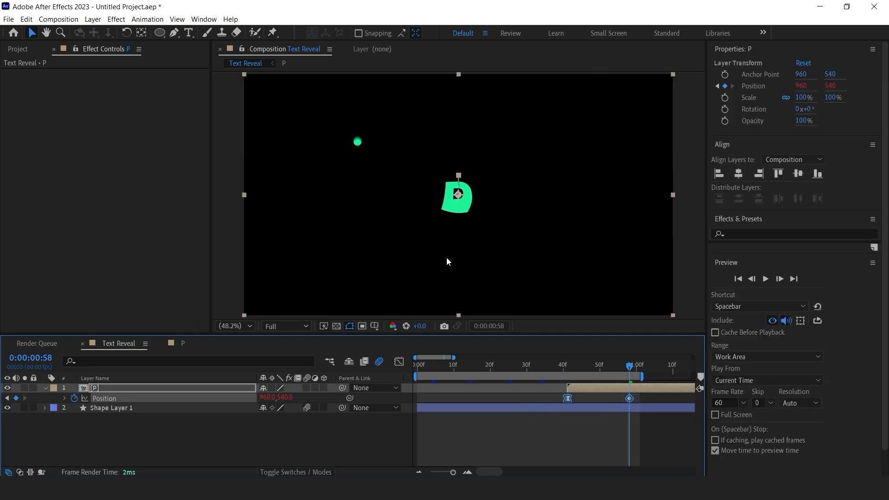
# Step: Slide the P layer later so it begins when the circle lands
pyautogui.moveTo(458, 196); pyautogui.dragTo(363, 173)
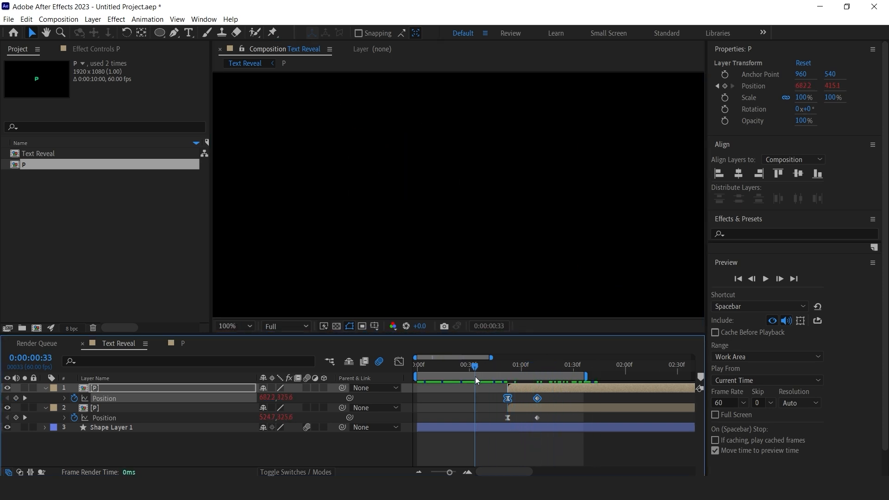
# Step: Duplicate the P precomp layer and preview a later moment of the animation
pyautogui.click(765, 278)
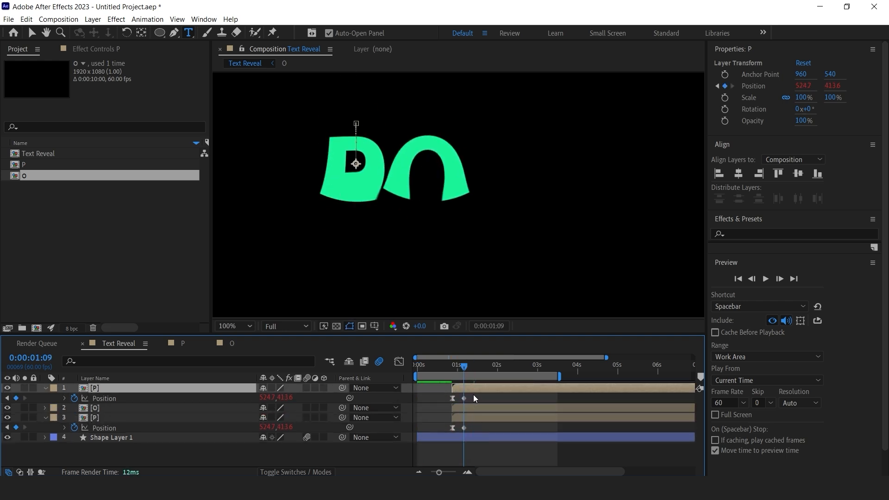
# Step: Move the O to the right of the P and change the viewer magnification
pyautogui.moveTo(356, 165); pyautogui.dragTo(461, 164)
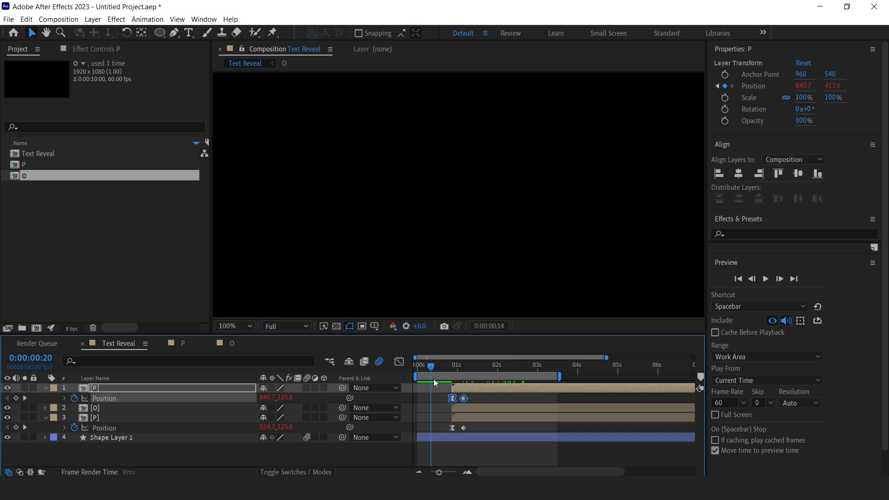
pyautogui.click(233, 326)
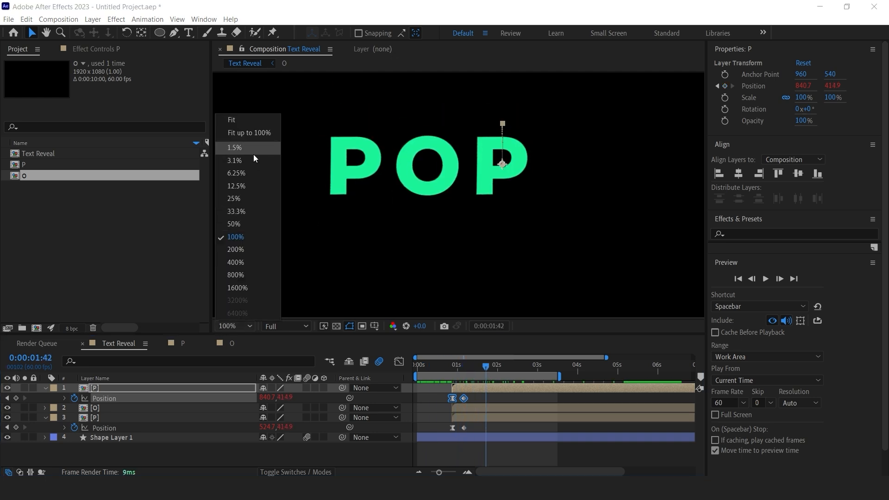